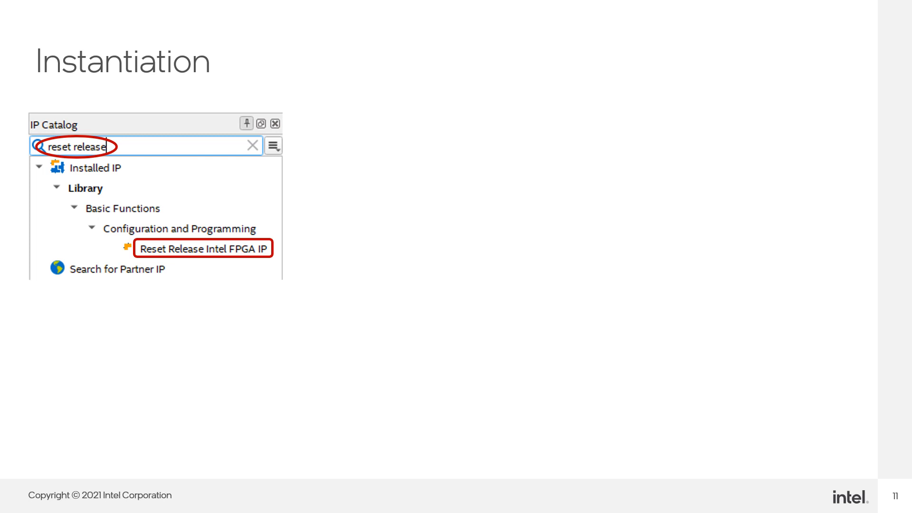
# - Advance the animation to reveal the red arrow and Reset Release IP Parameters dialog
pyautogui.doubleClick(204, 247)
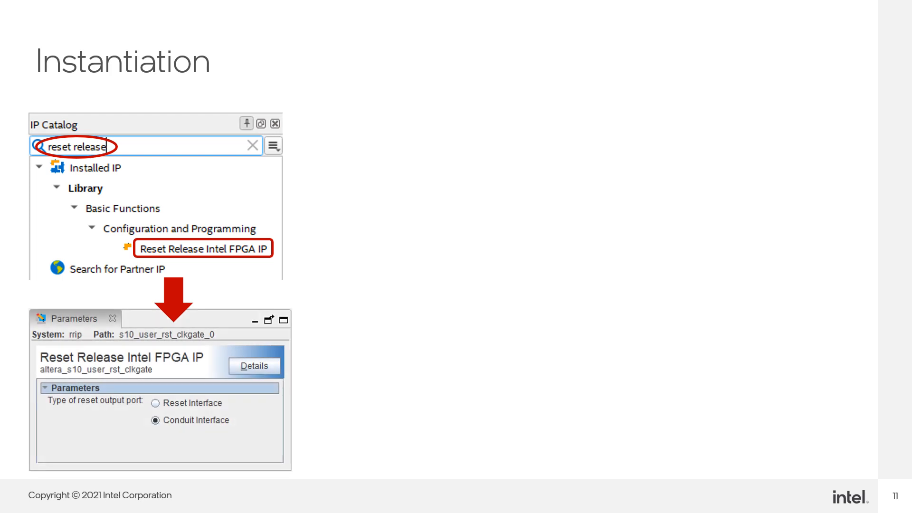